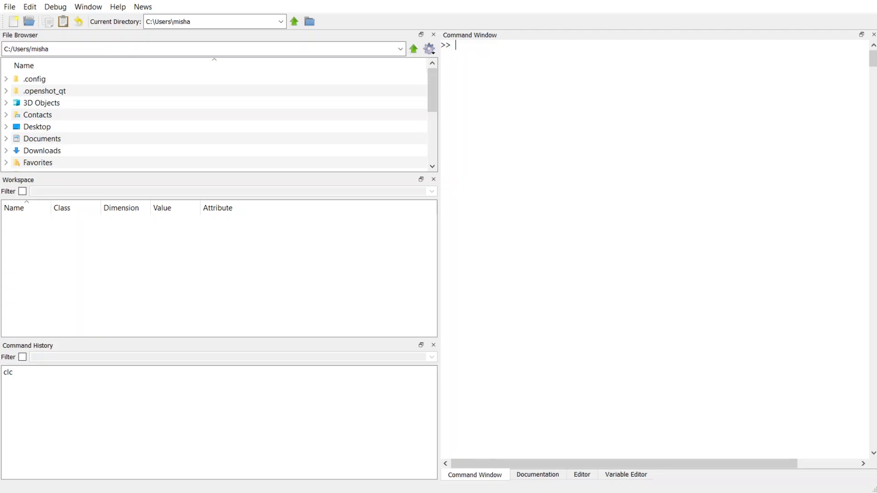
- Assign m = 3 with echoed output, then again as m = 3; to suppress it
text(m)
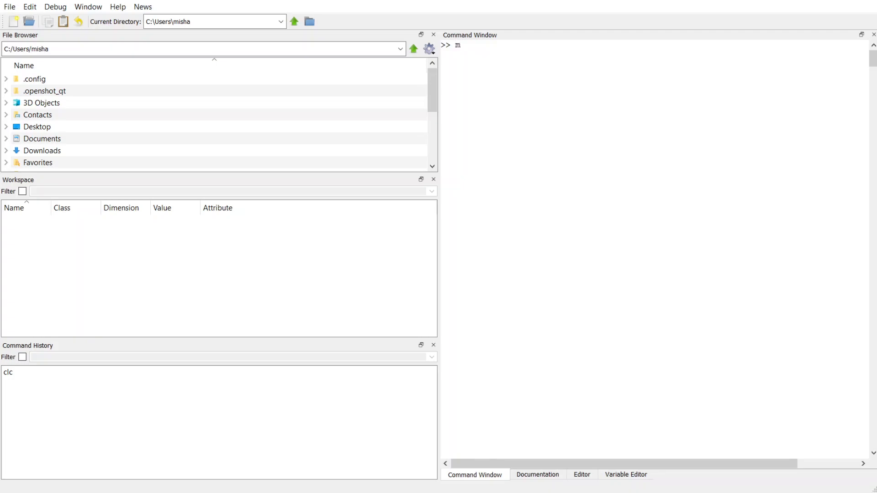
text(= 3)
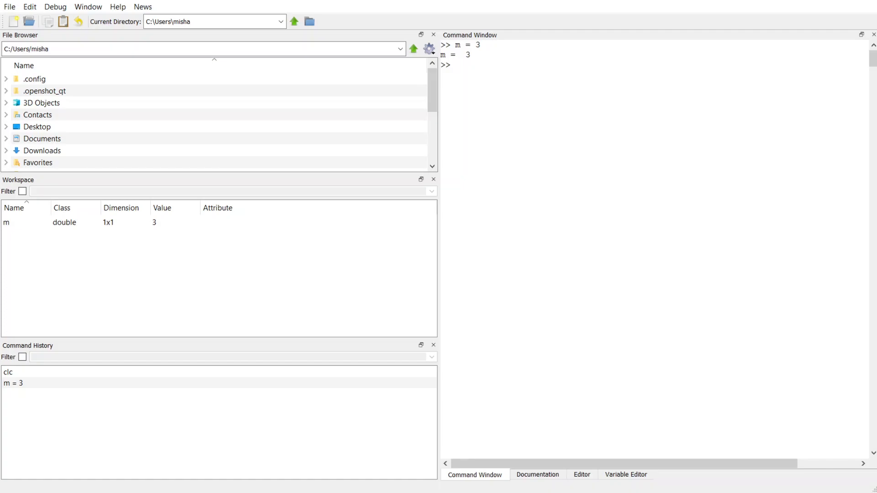
text(m =)
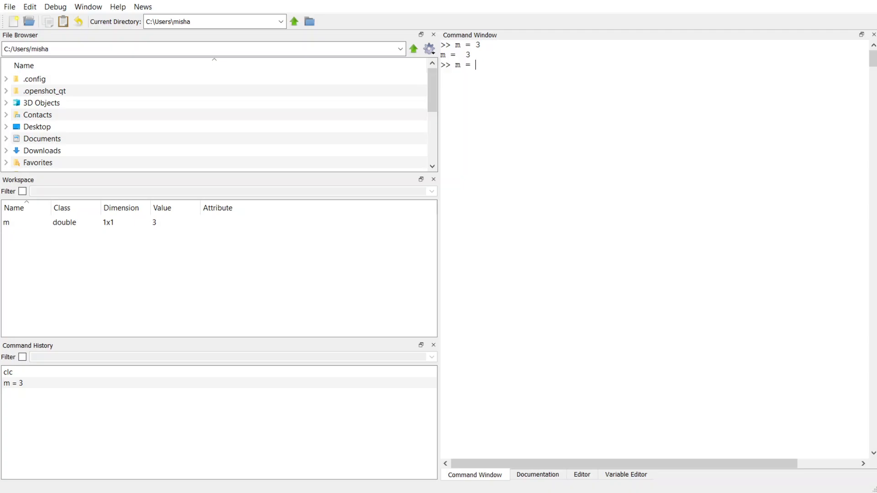
text(3)
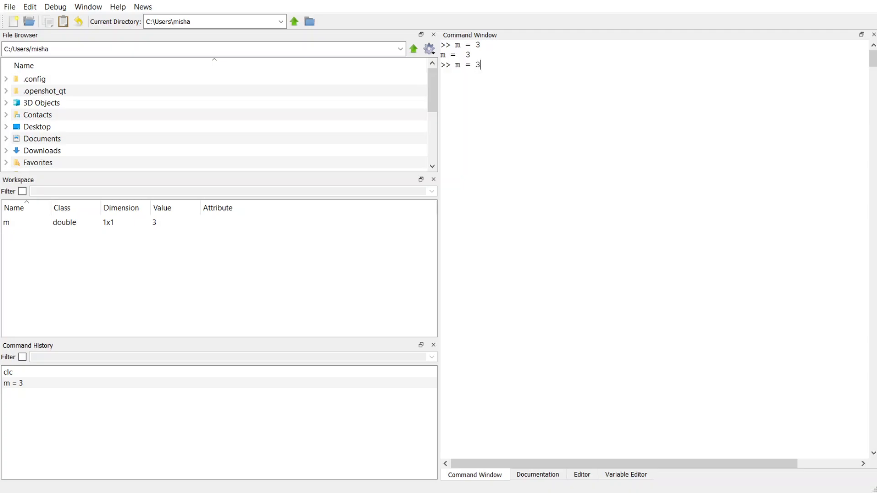
text(;)
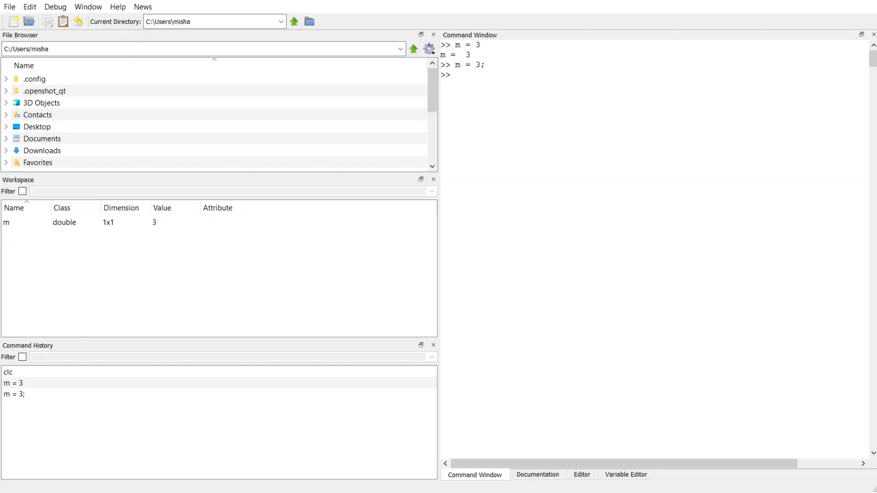
mouse_move(478, 60)
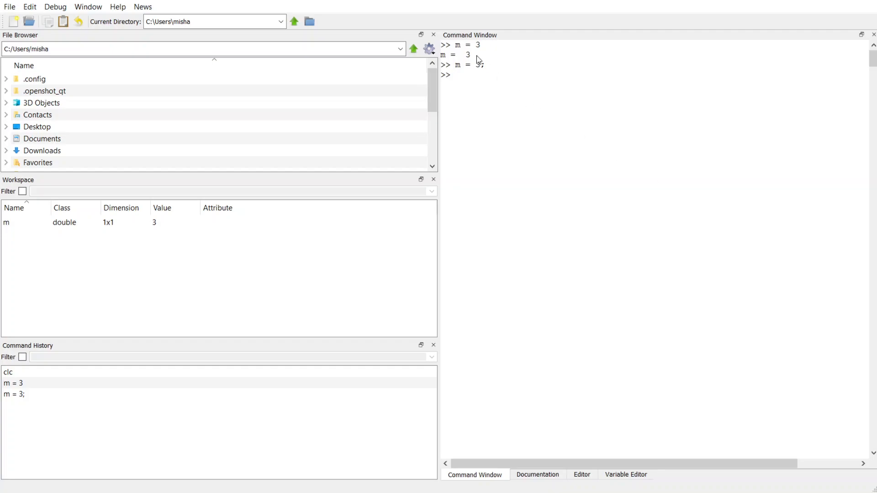
mouse_move(463, 58)
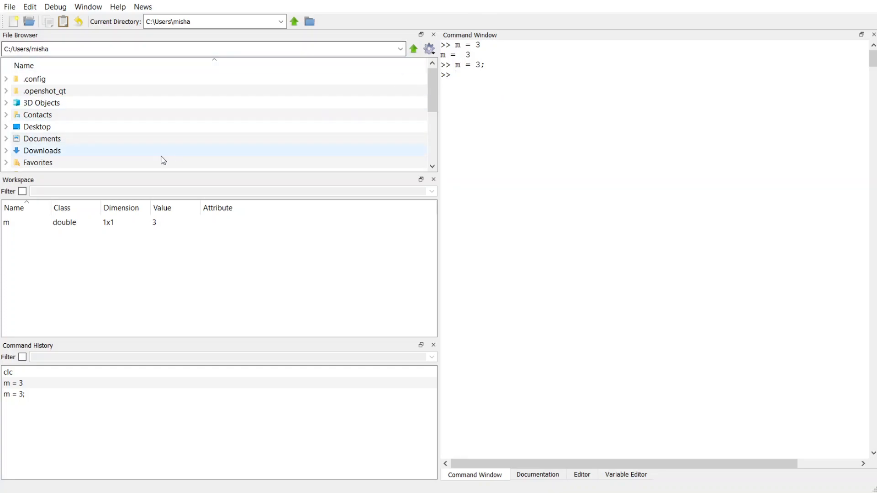
mouse_move(8, 228)
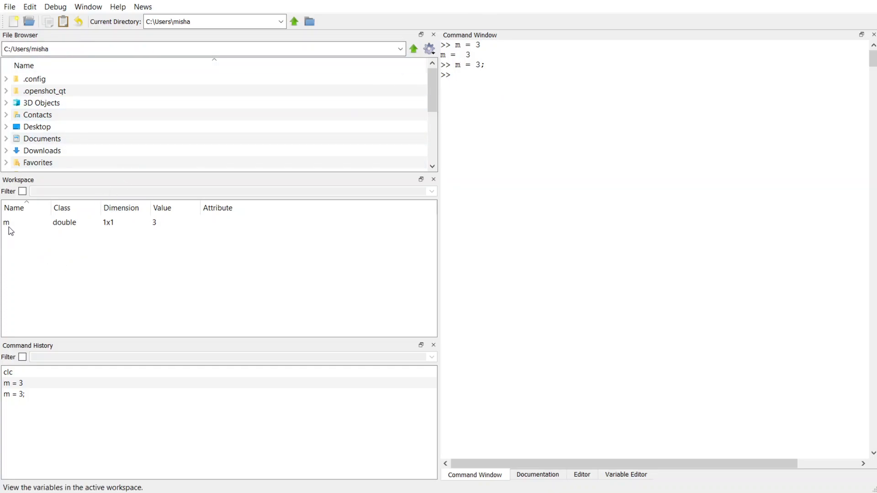
mouse_move(48, 242)
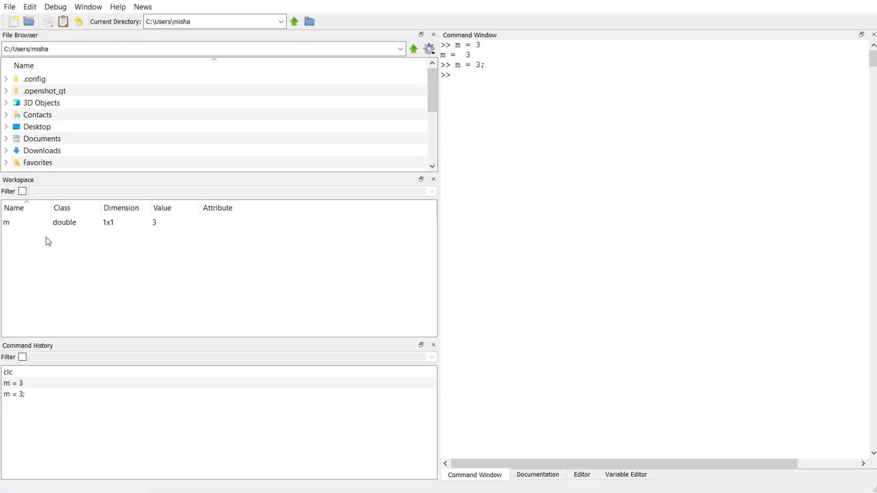
mouse_move(72, 234)
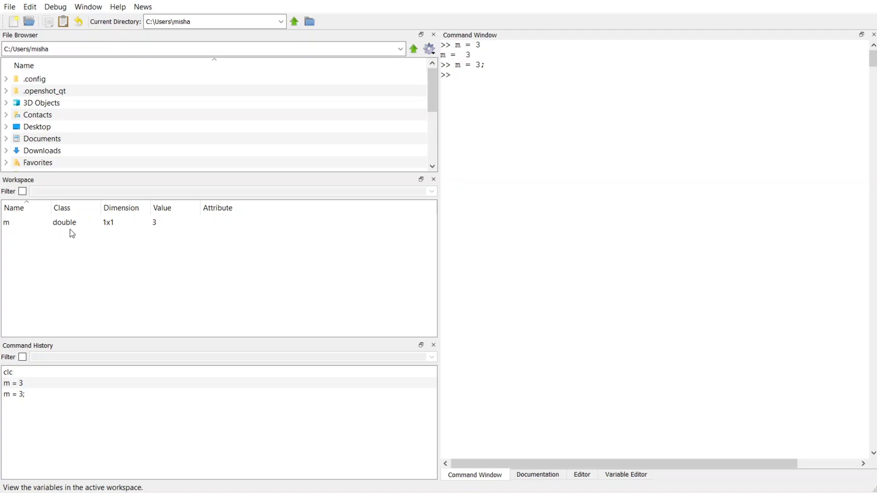
mouse_move(108, 233)
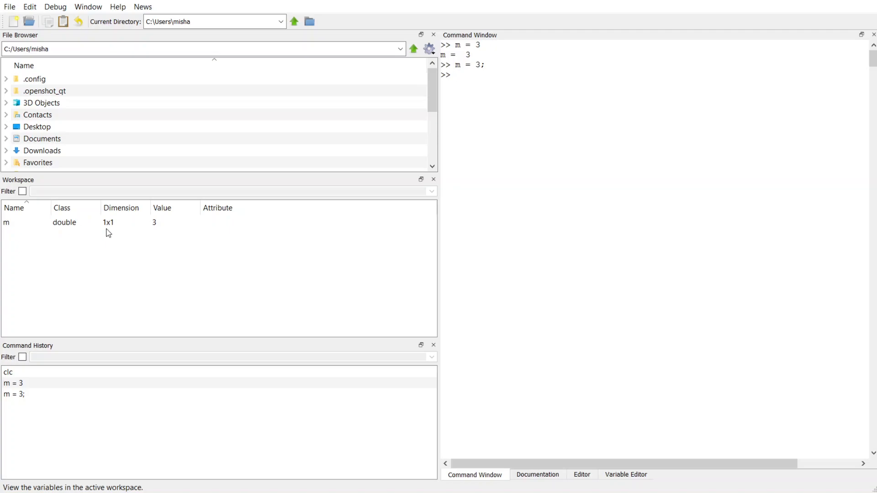
mouse_move(115, 233)
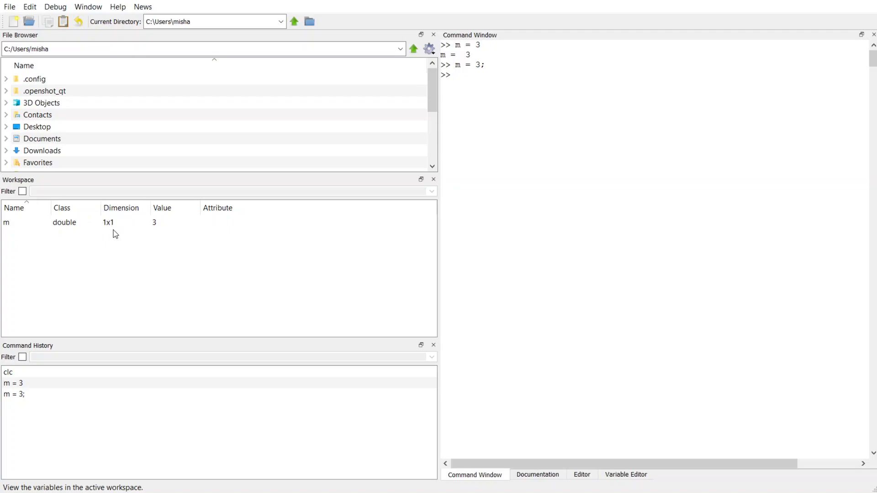
mouse_move(157, 229)
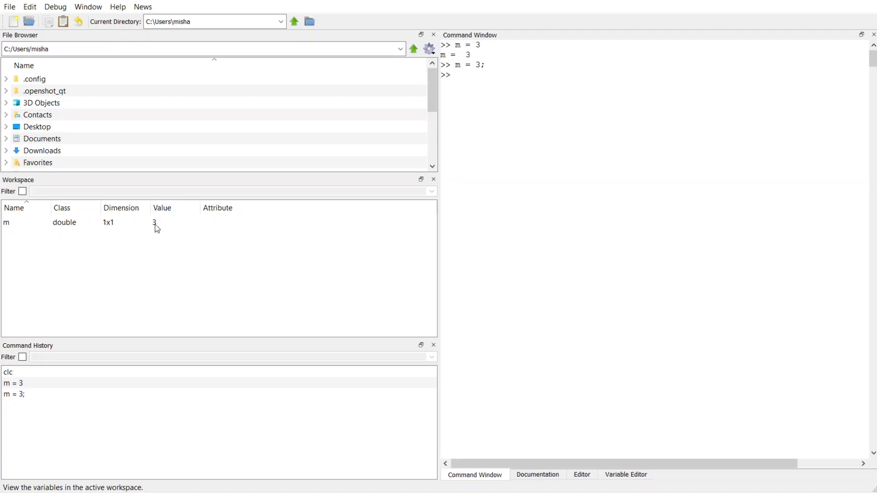
mouse_move(158, 233)
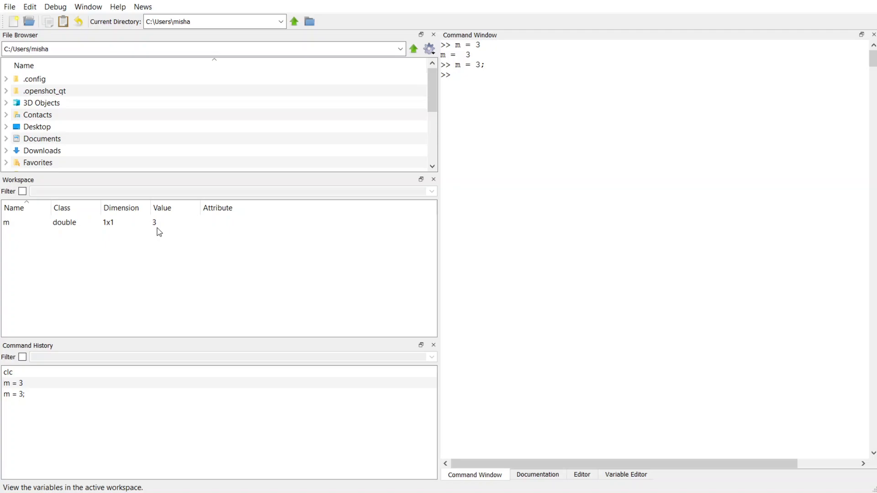
mouse_move(173, 236)
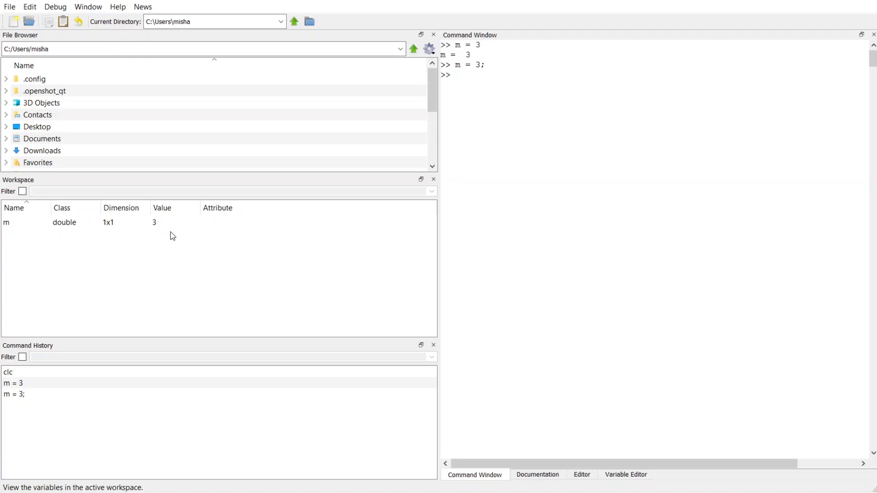
- Enter m = 2; so the workspace value of m becomes 2 silently
text(m = 2;)
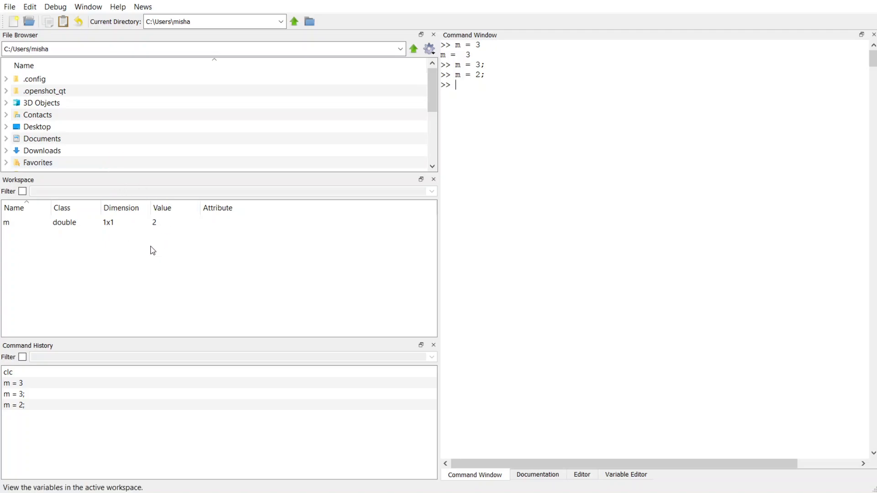
mouse_move(57, 351)
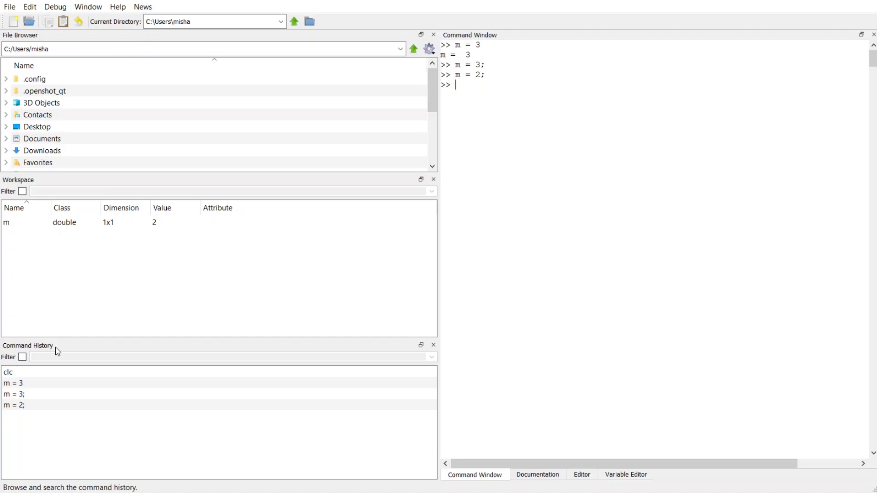
click(12, 383)
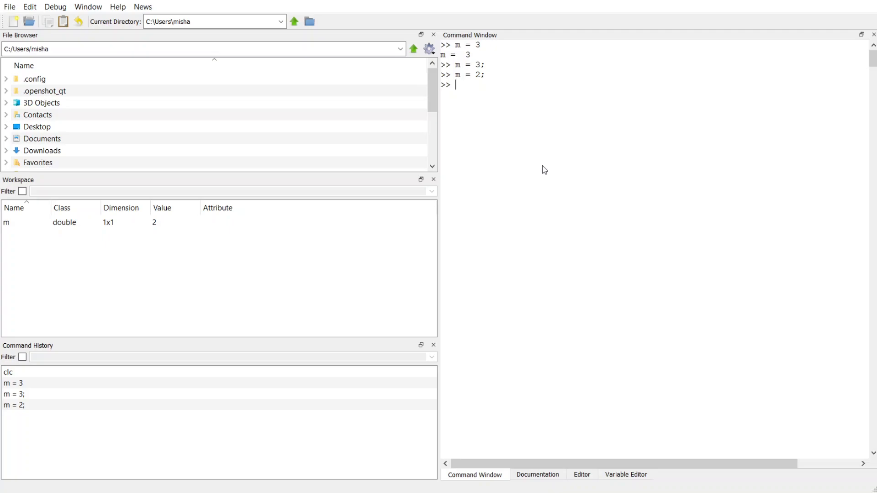
- Assign n = 5 at the prompt
text(n =)
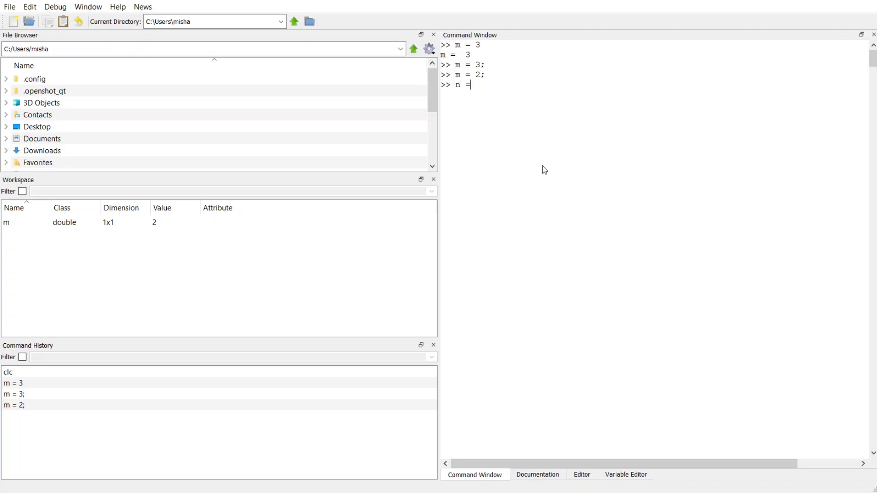
text(5)
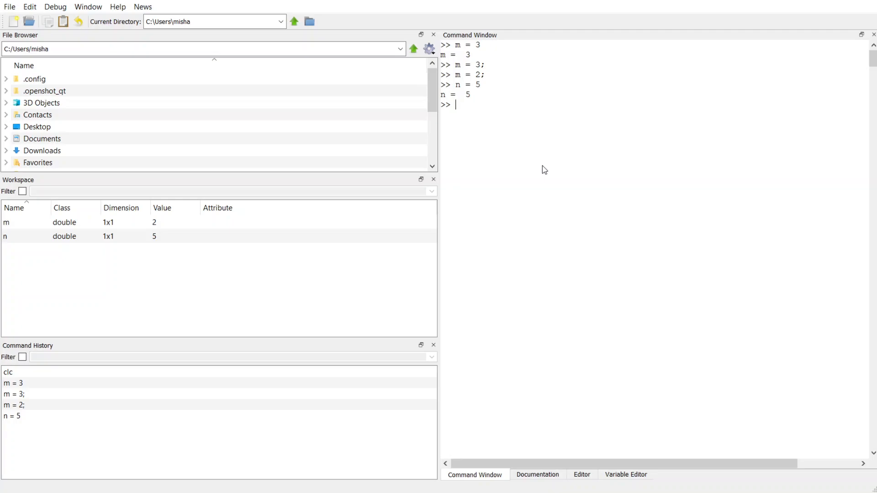
mouse_move(7, 222)
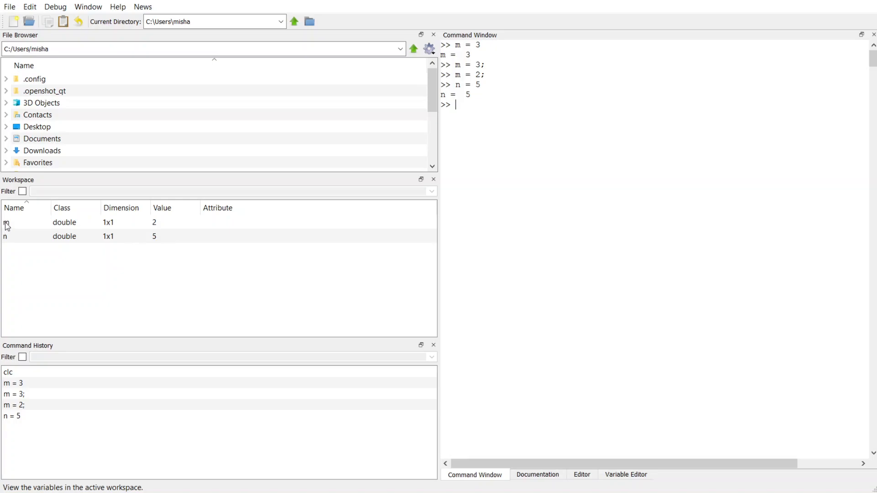
mouse_move(143, 221)
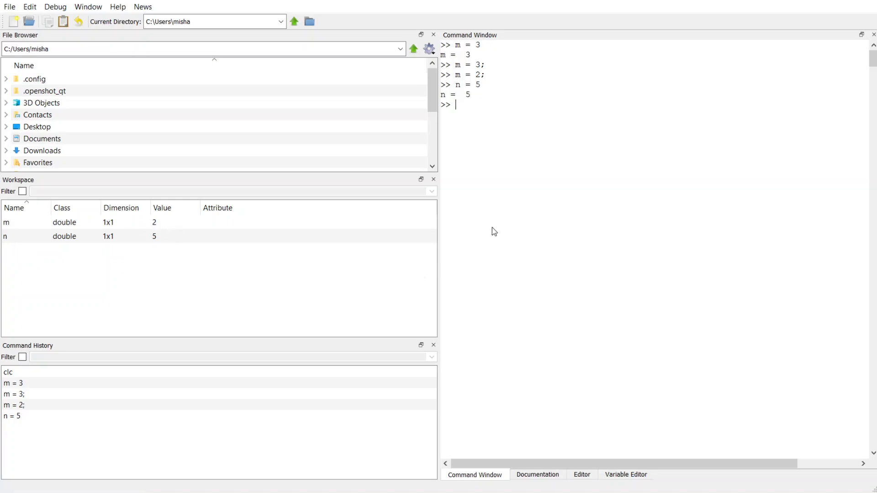
- Run x = m+n giving 7, then begin a new assignment to n
text(x =)
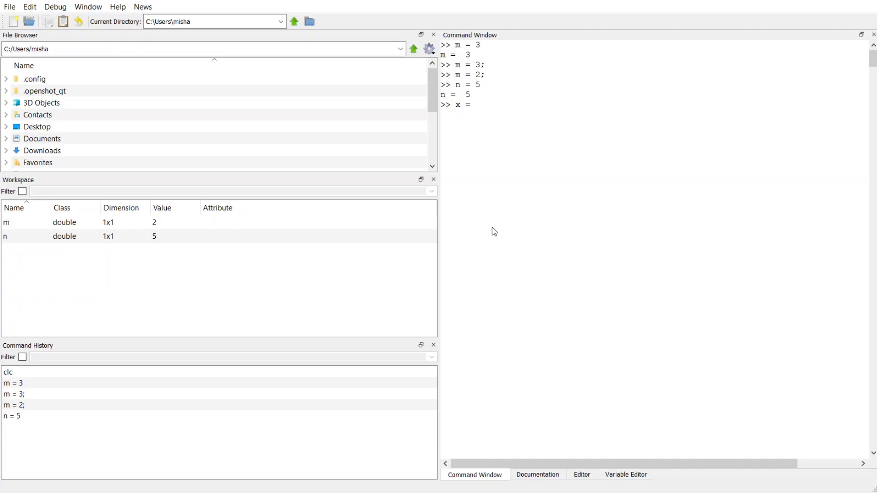
text(m)
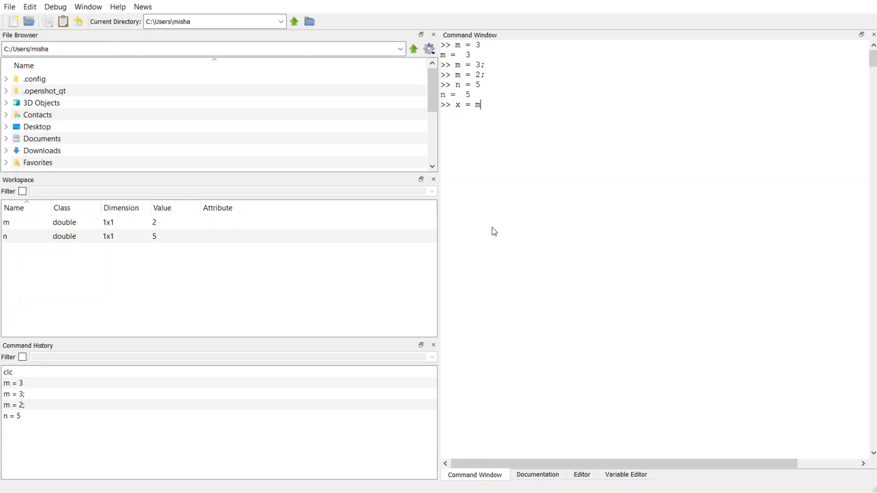
text(+n)
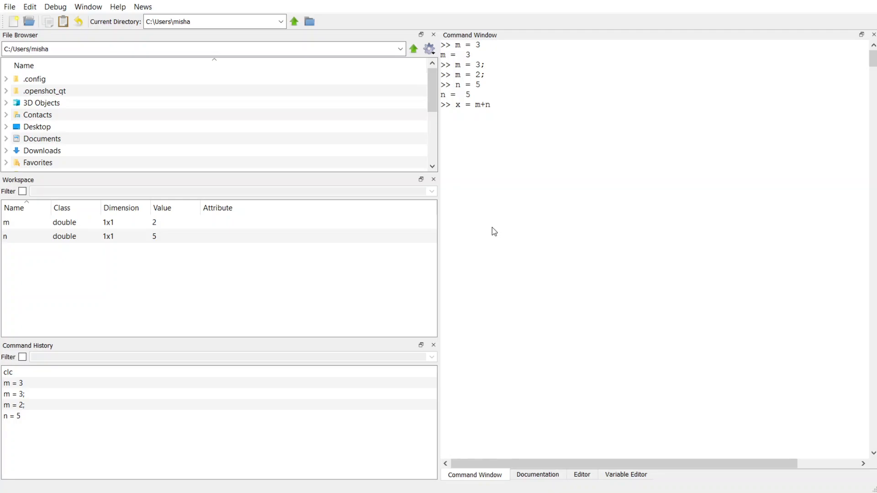
key(enter)
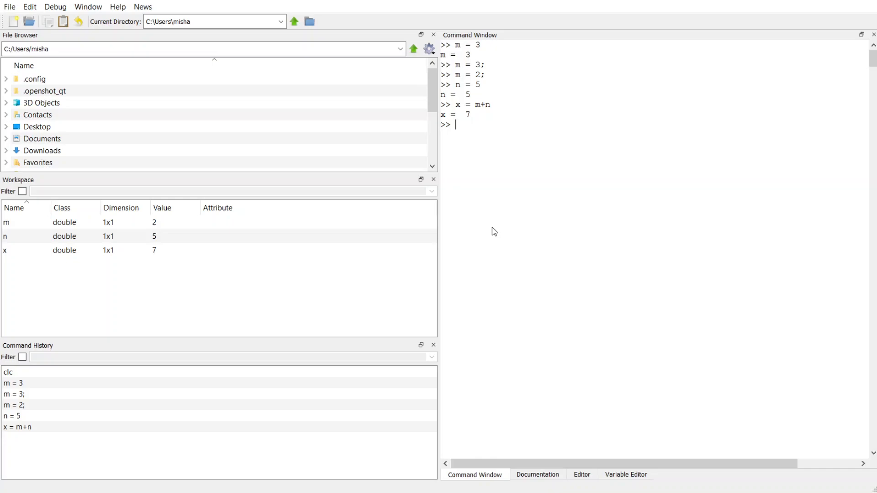
text(n =)
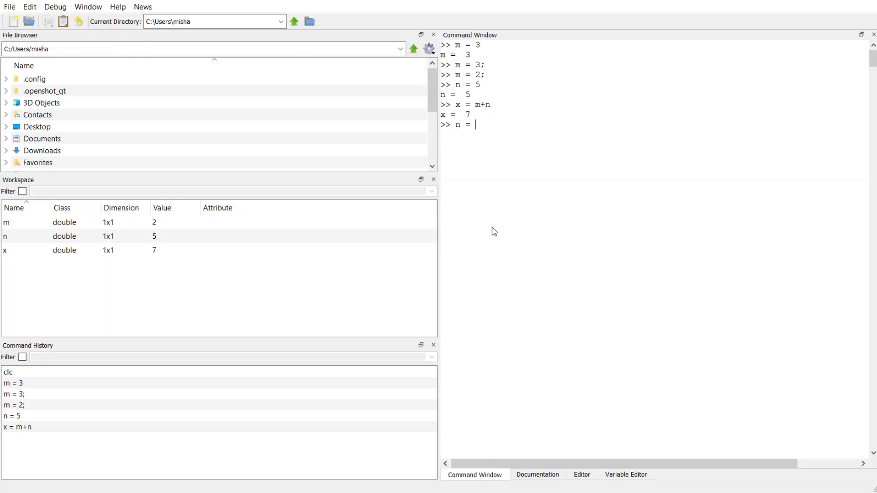
- Set n = 6; and m = 2;, recompute x = m+n as 8, then evaluate m+n into ans
text(6;)
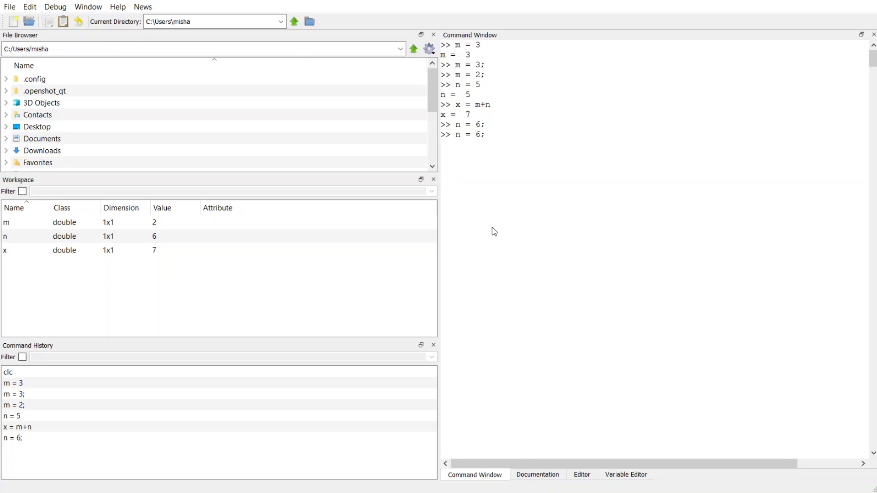
text(m = 2;)
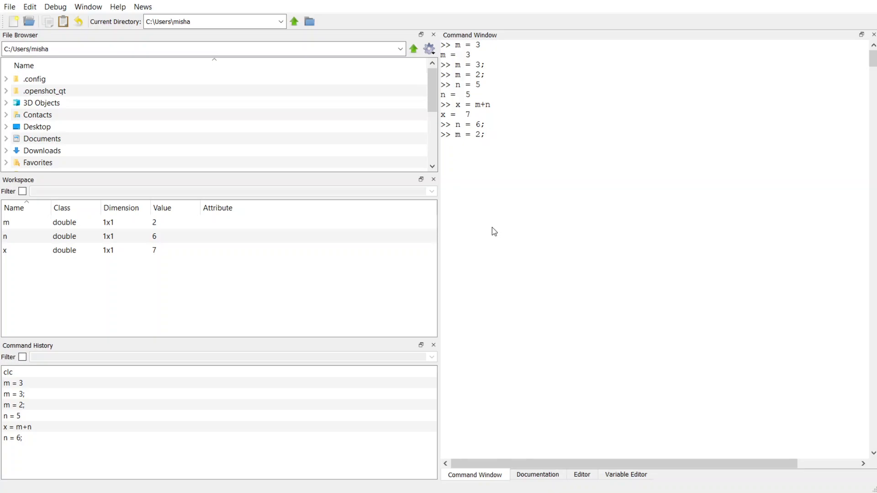
text(x = m+n)
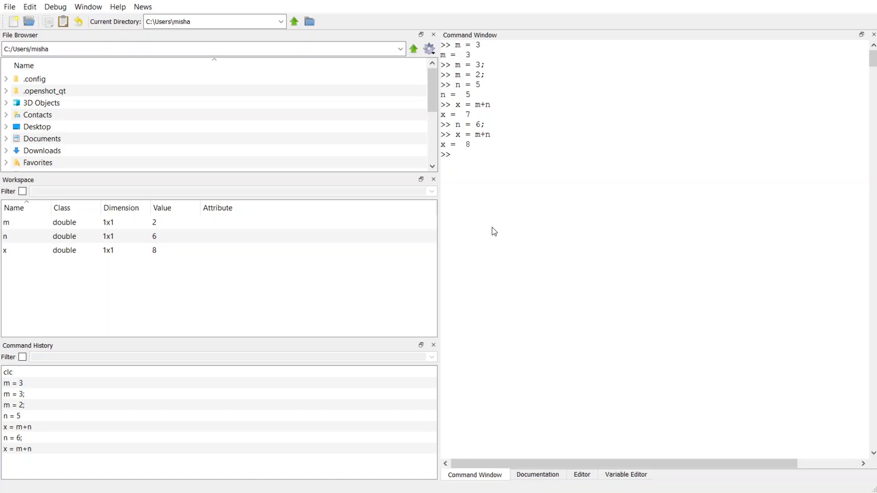
text(m+n)
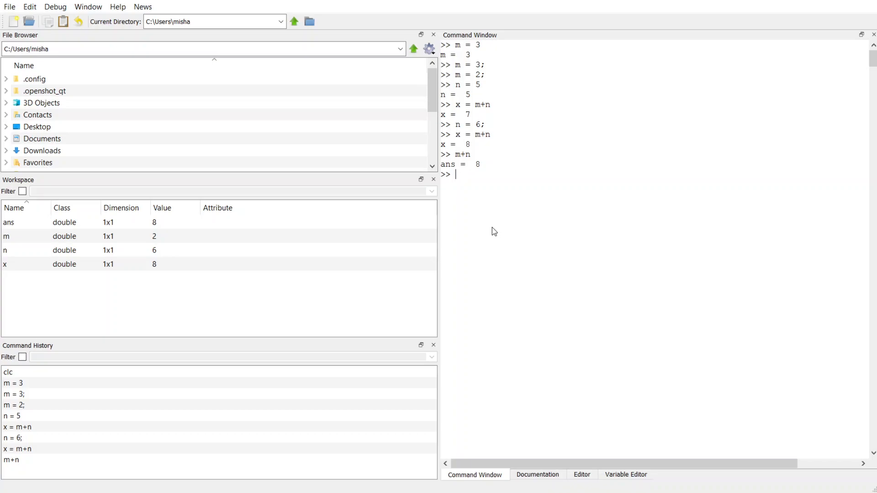
- Evaluate 12-3 so ans becomes 9
text(12-)
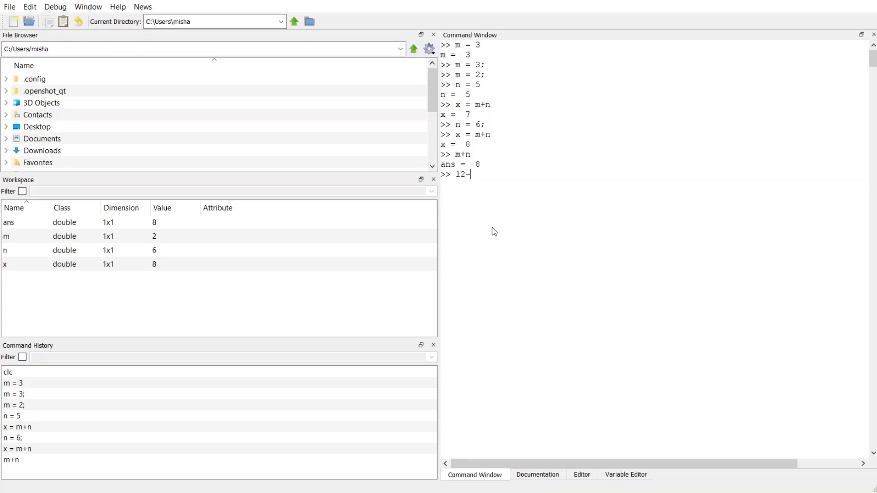
text(3)
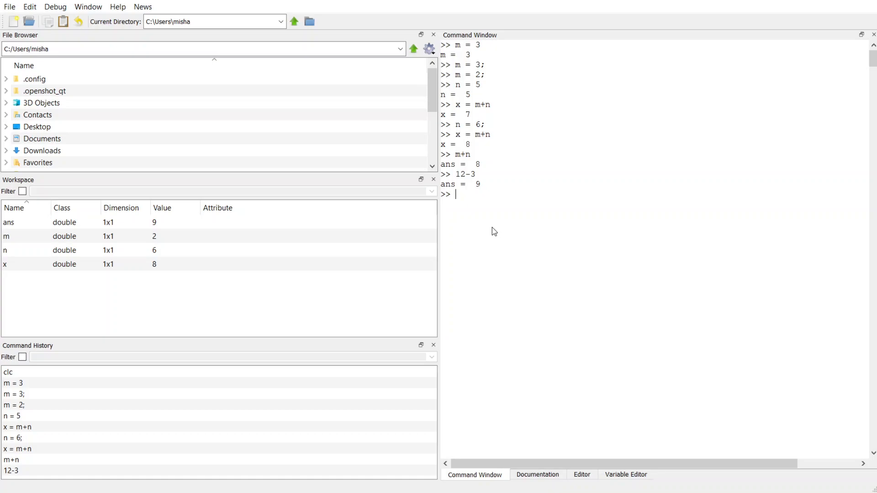
- Assign name = 'M', creating a 1x1 char variable in the workspace
text(na)
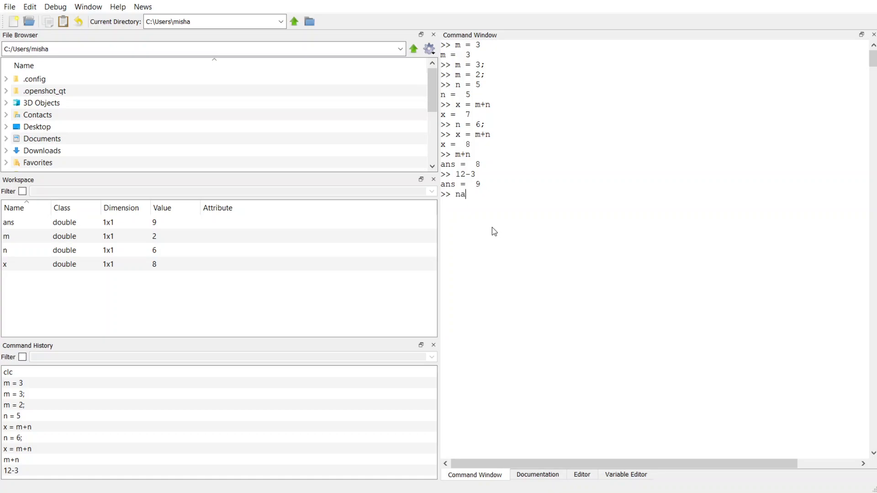
text(me)
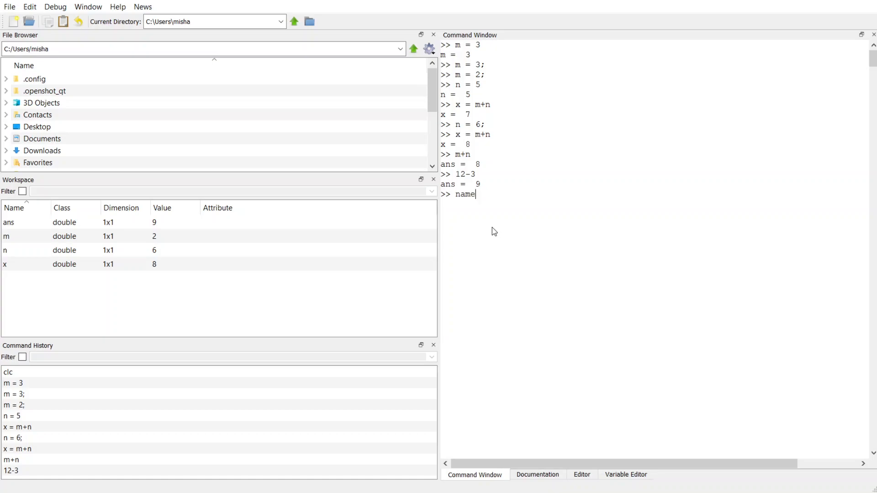
text(=)
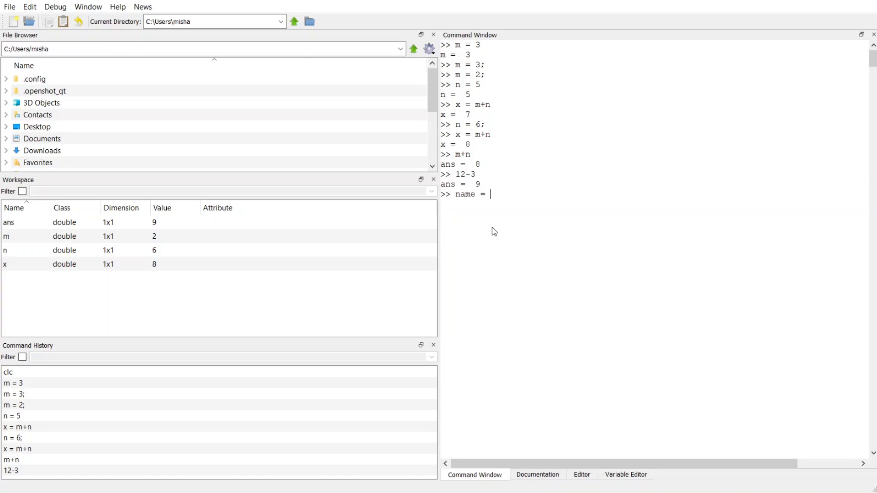
text('M)
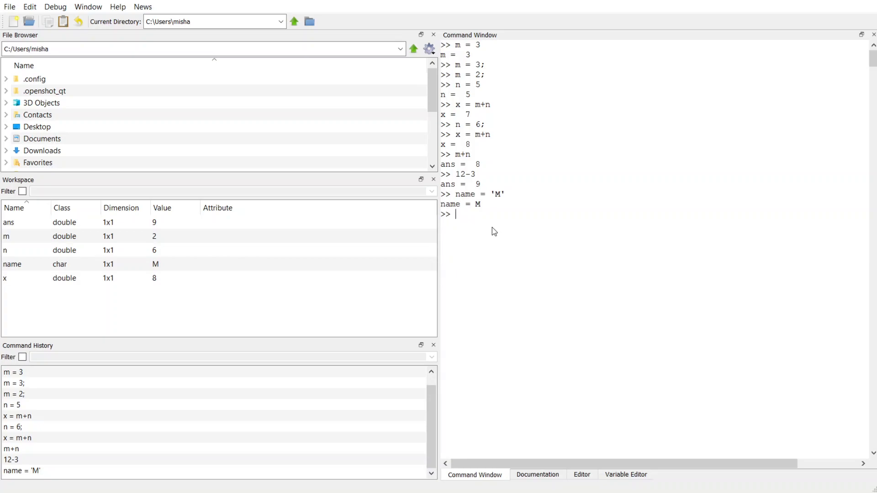
mouse_move(10, 192)
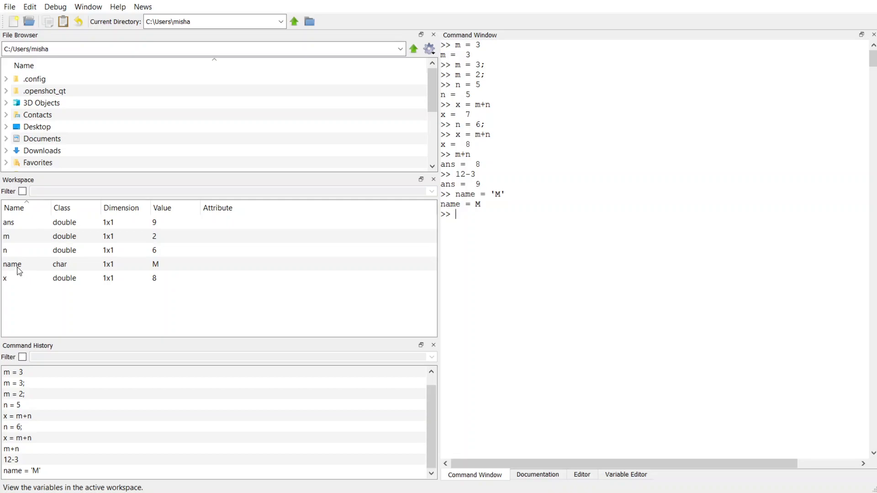
mouse_move(14, 274)
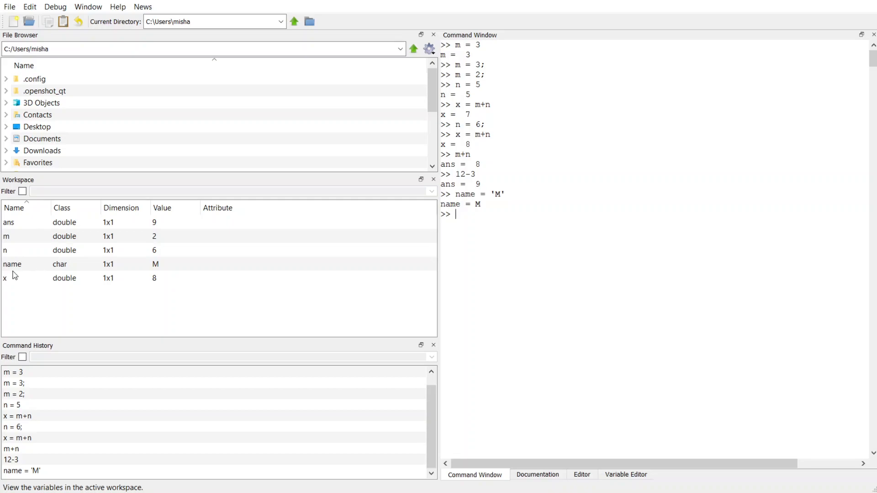
mouse_move(71, 226)
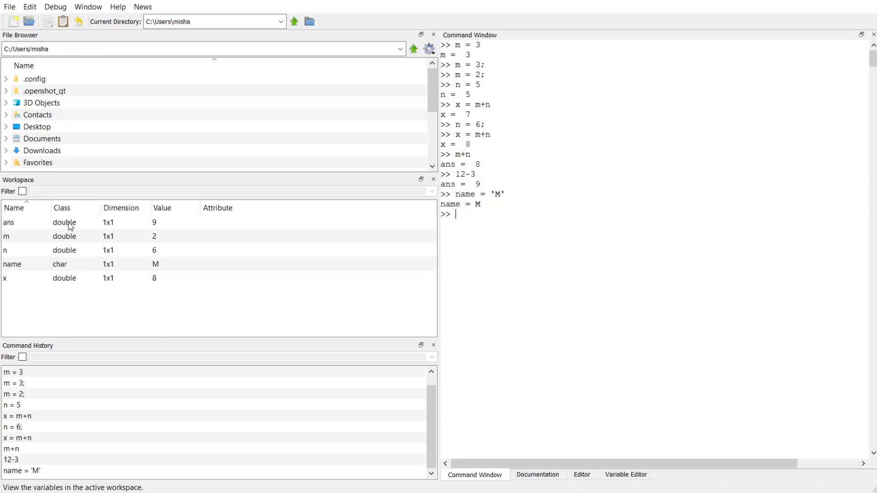
mouse_move(72, 271)
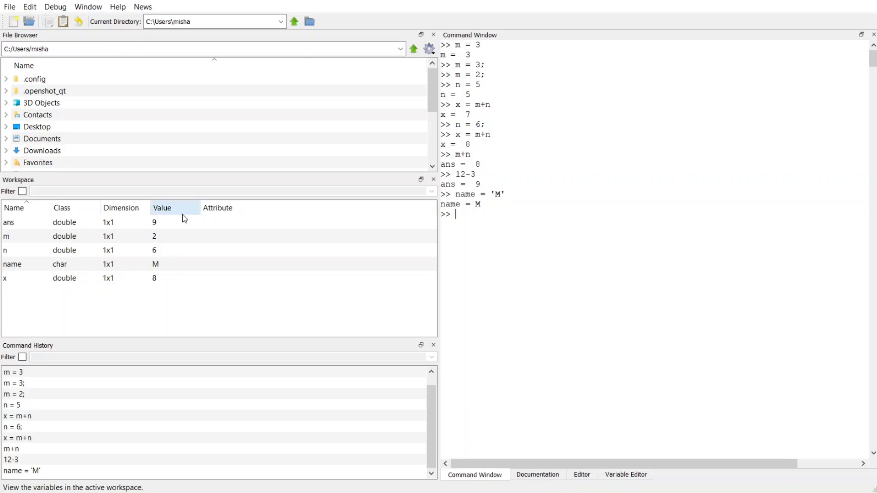
mouse_move(180, 269)
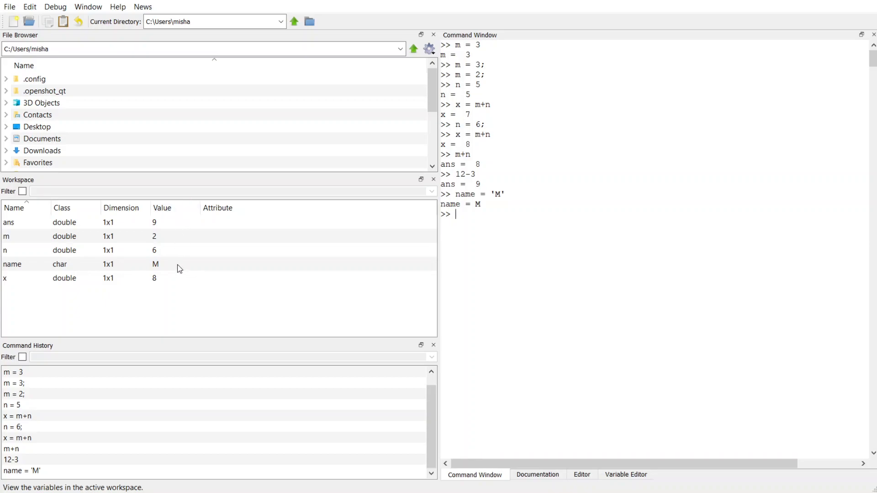
text(name = 'Misha)
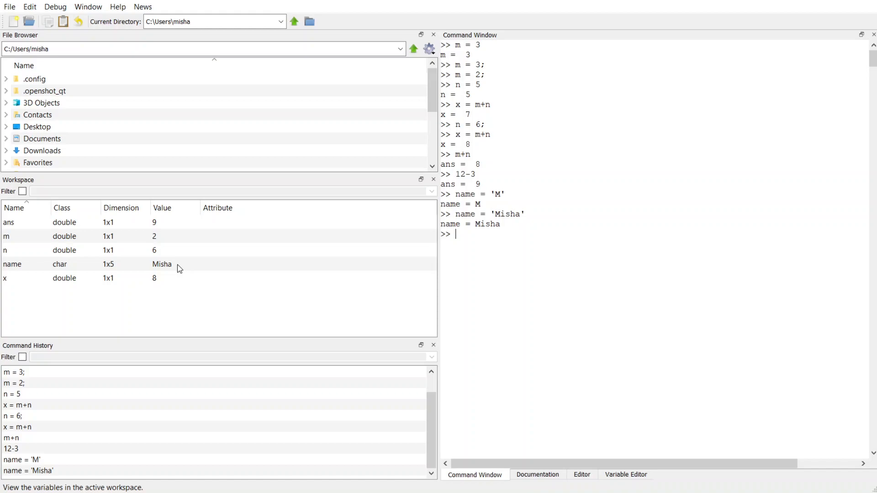
mouse_move(25, 279)
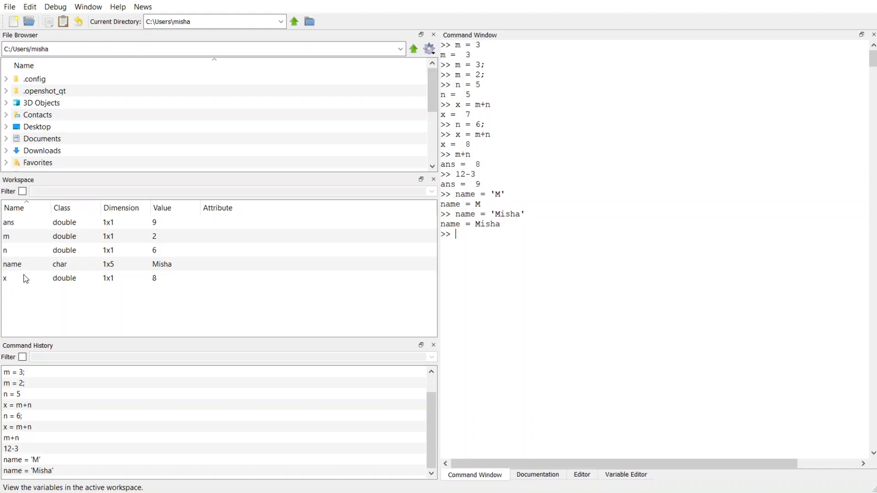
mouse_move(90, 276)
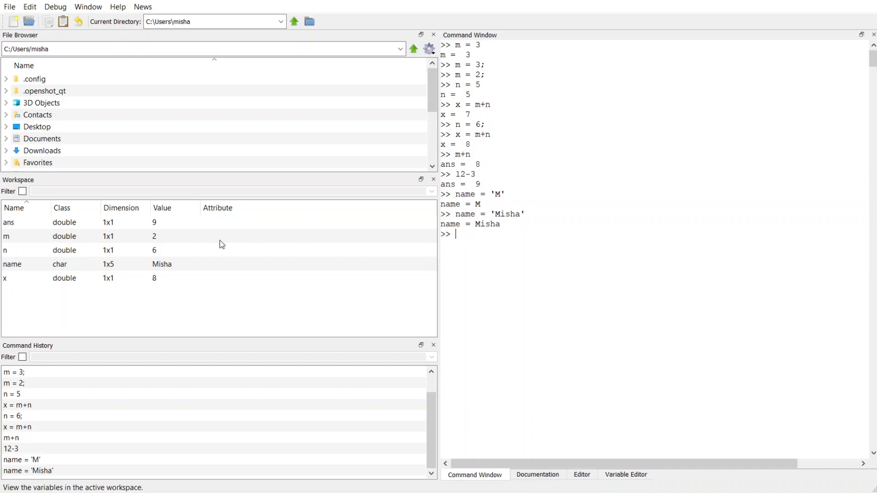
mouse_move(482, 234)
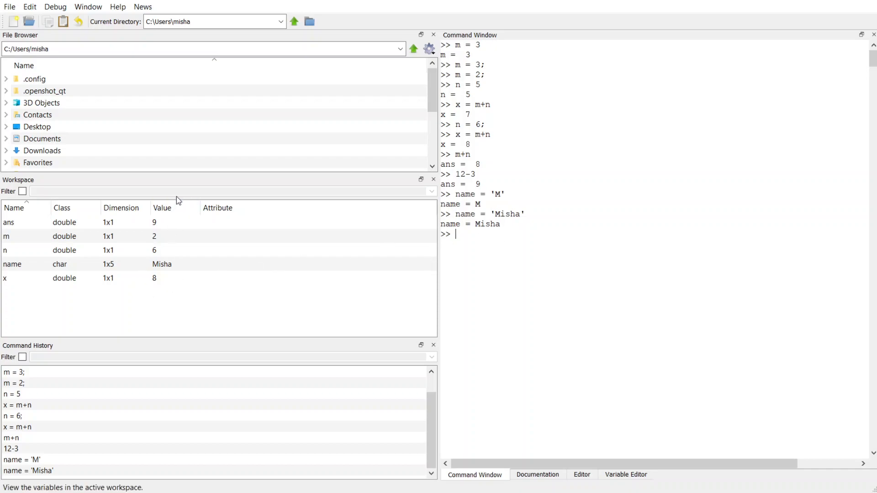
mouse_move(157, 272)
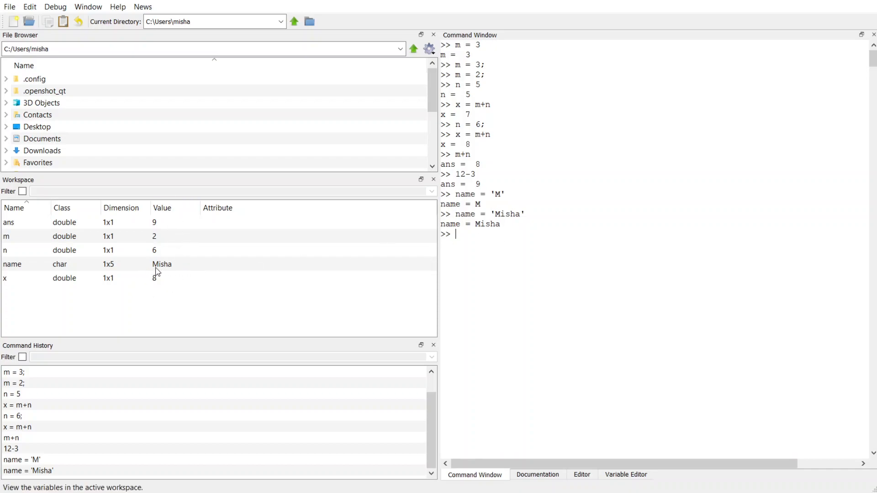
mouse_move(164, 245)
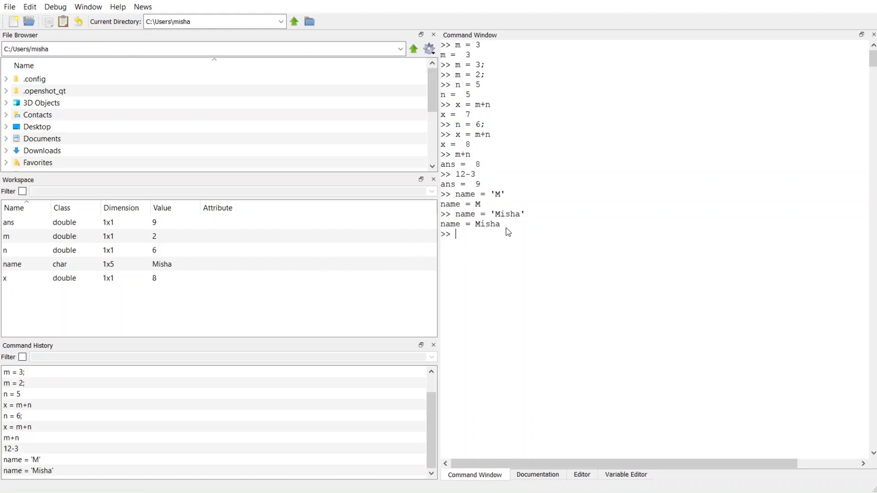
mouse_move(509, 235)
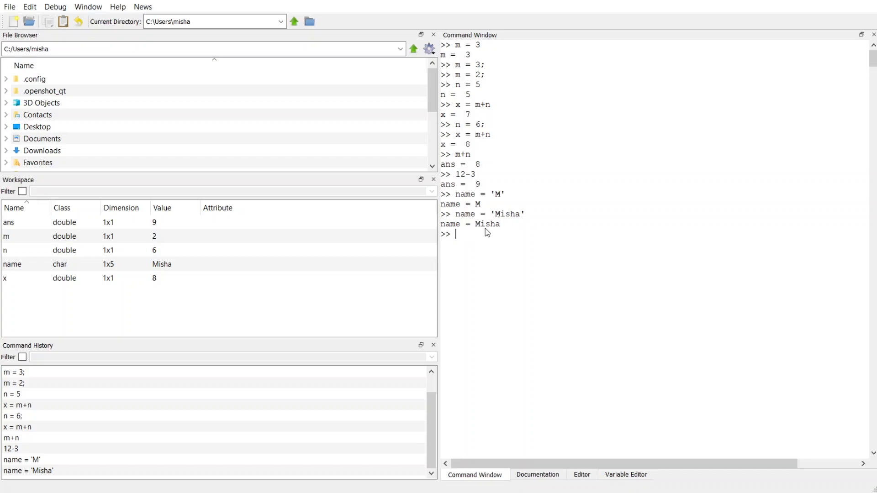
mouse_move(494, 235)
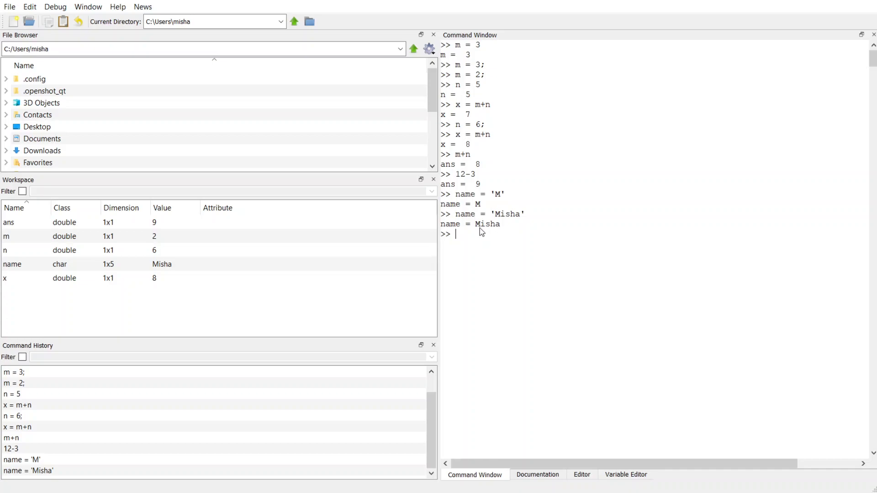
mouse_move(508, 233)
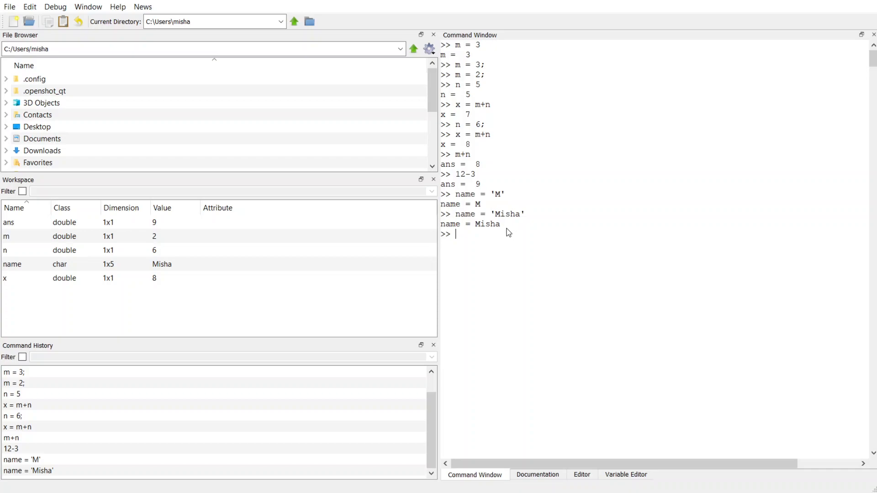
mouse_move(506, 235)
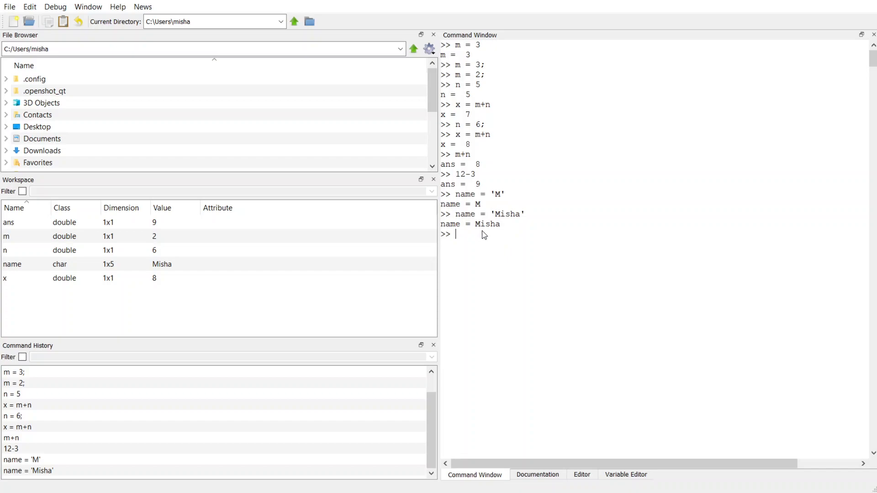
mouse_move(467, 238)
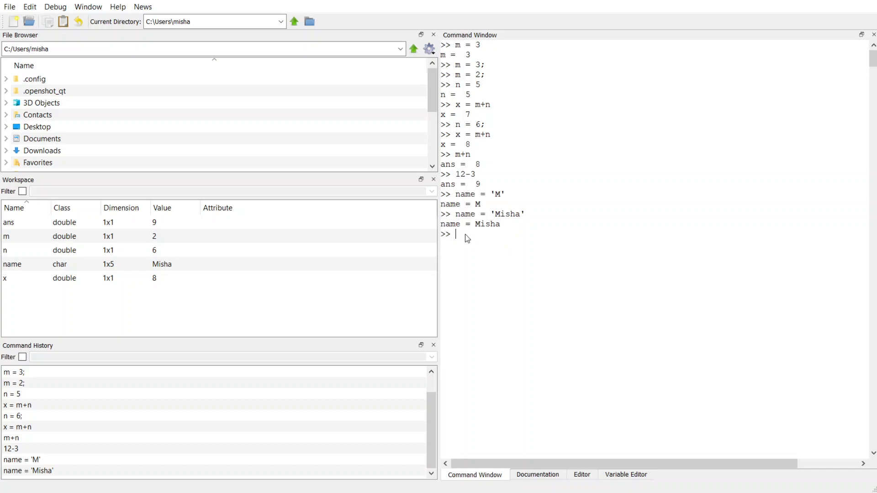
mouse_move(471, 241)
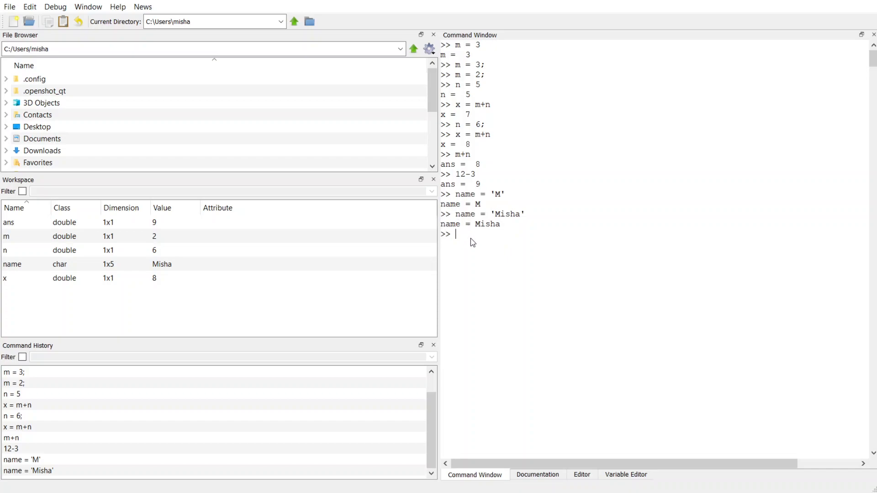
mouse_move(471, 240)
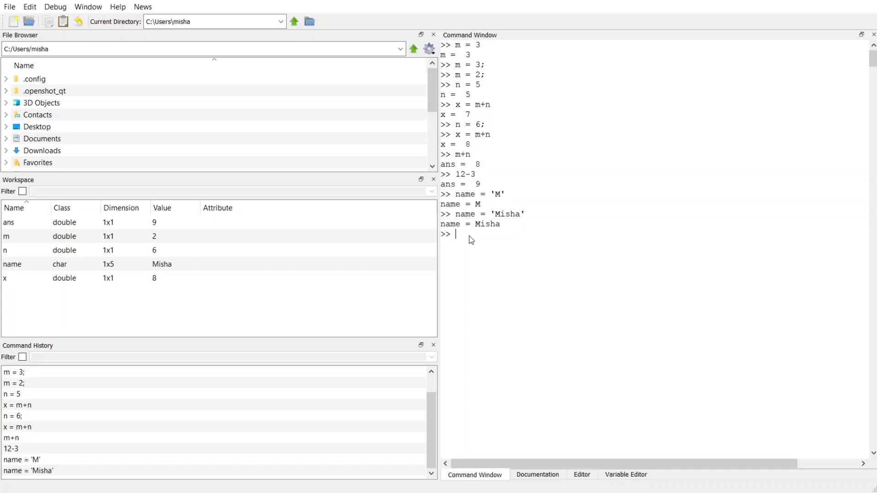
mouse_move(253, 305)
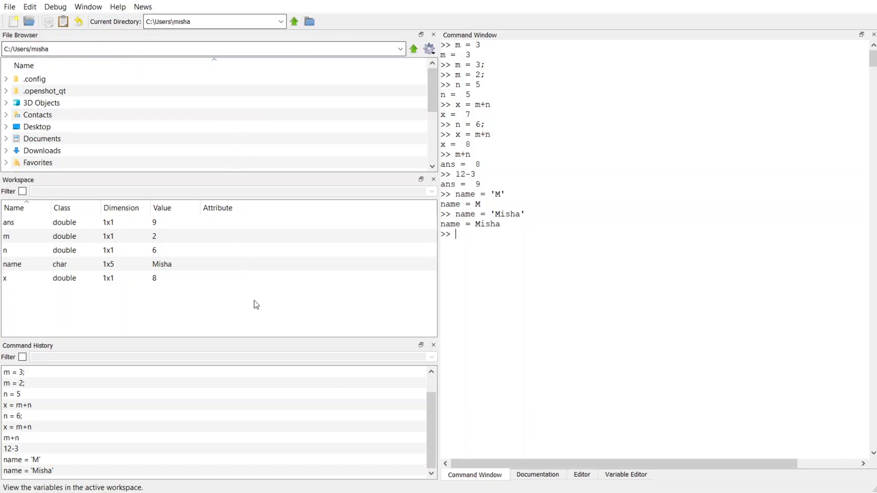
mouse_move(500, 282)
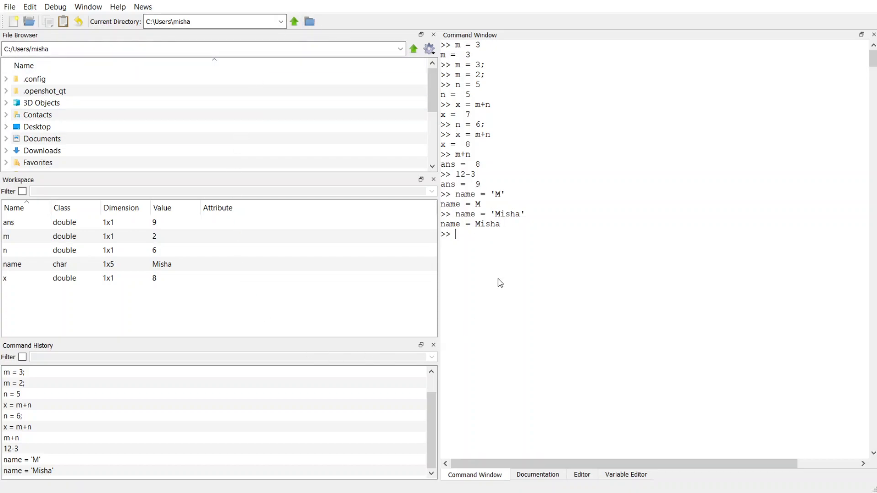
mouse_move(500, 79)
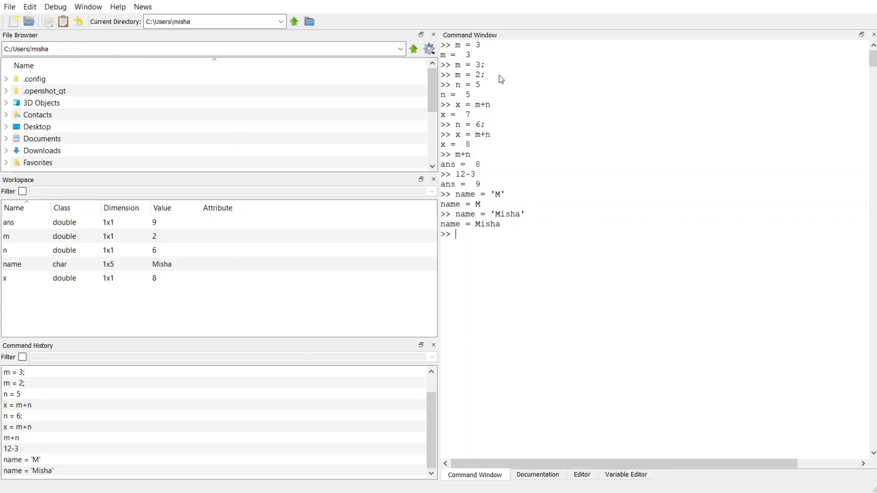
mouse_move(538, 285)
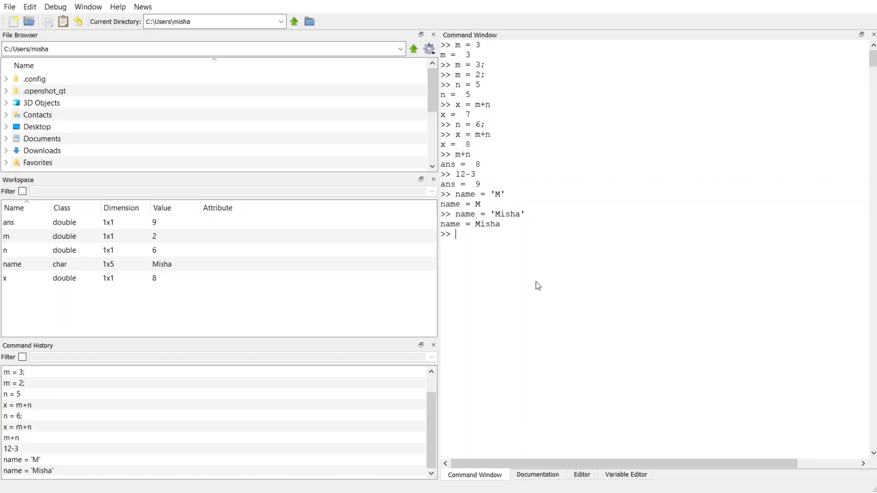
mouse_move(176, 194)
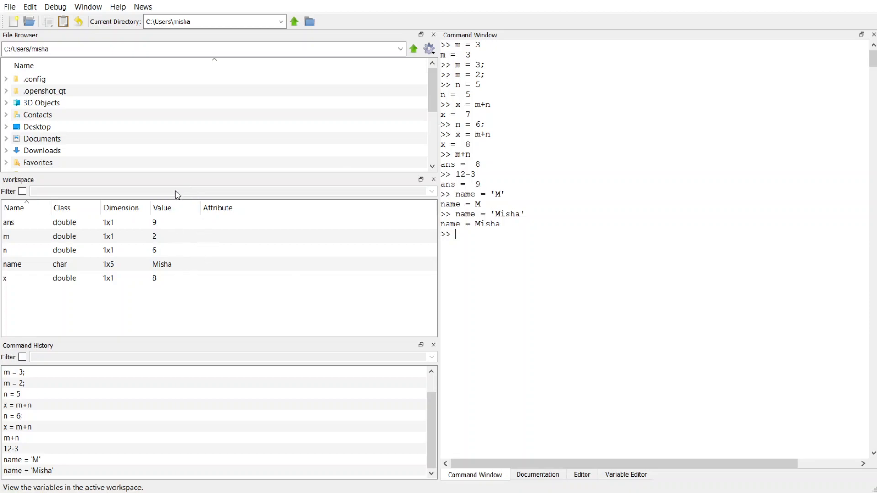
mouse_move(193, 201)
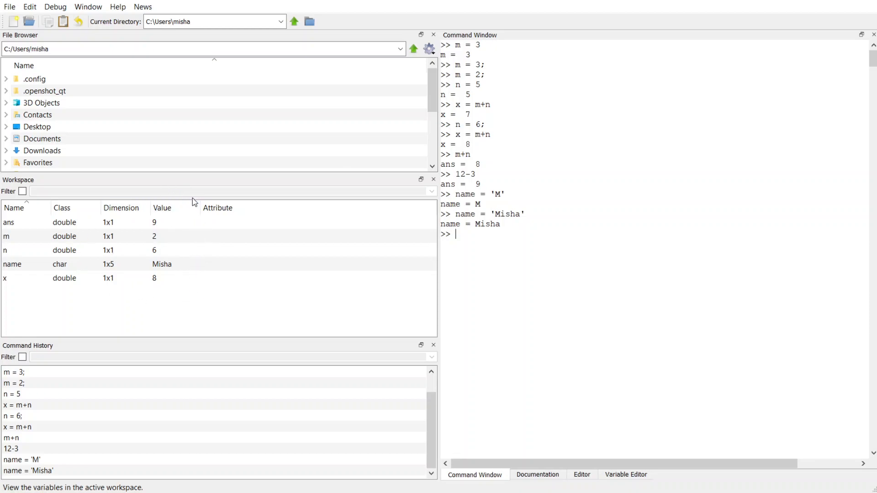
mouse_move(128, 264)
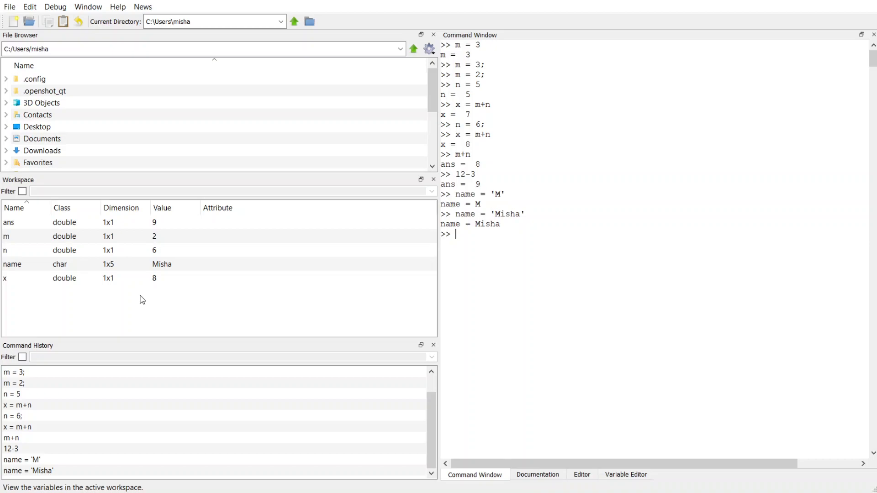
click(126, 405)
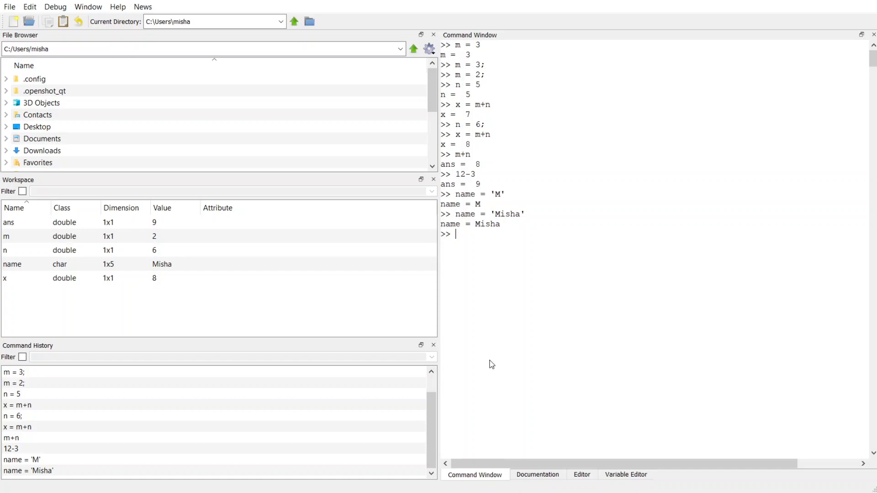
- Step back through history past 12-3 to recall name = 'M' without running it
text(12-3)
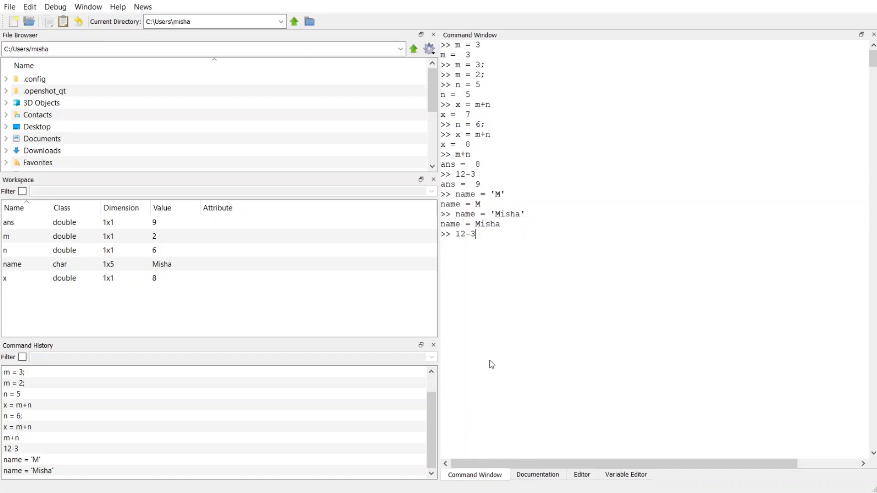
text(name = 'M')
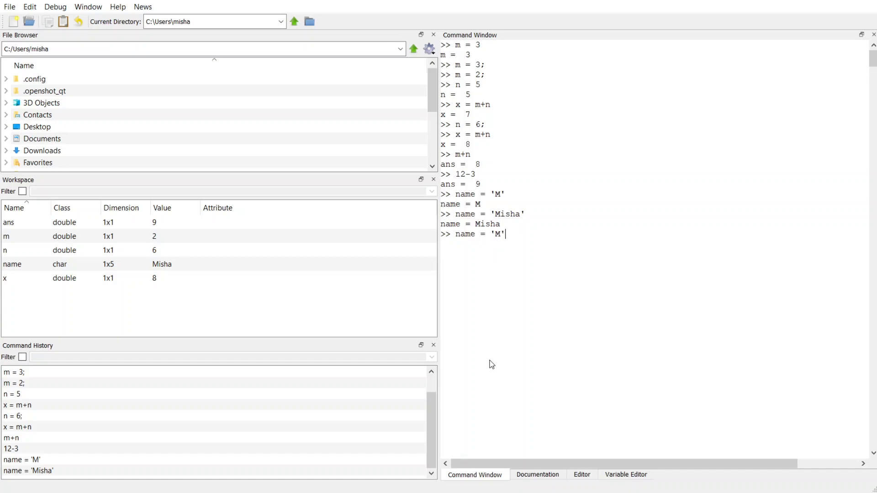